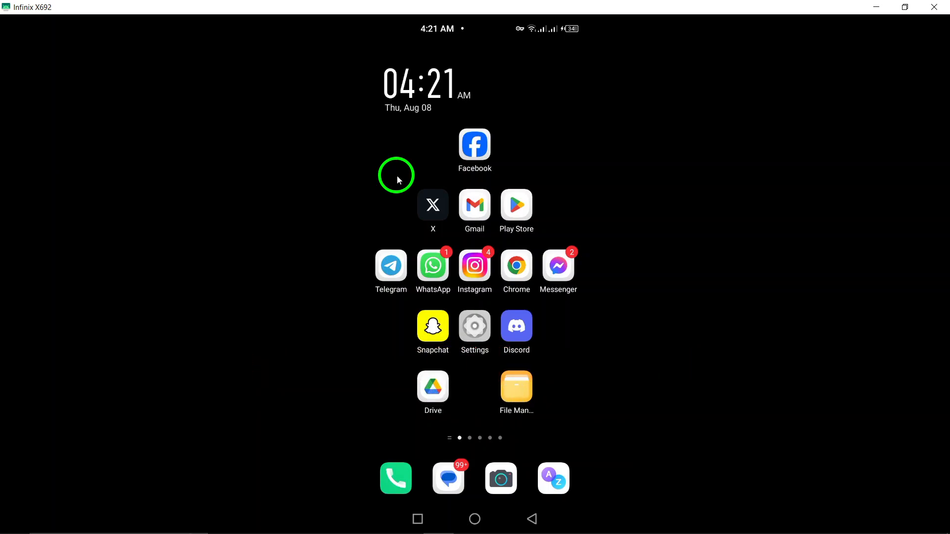
pyautogui.moveTo(433, 265)
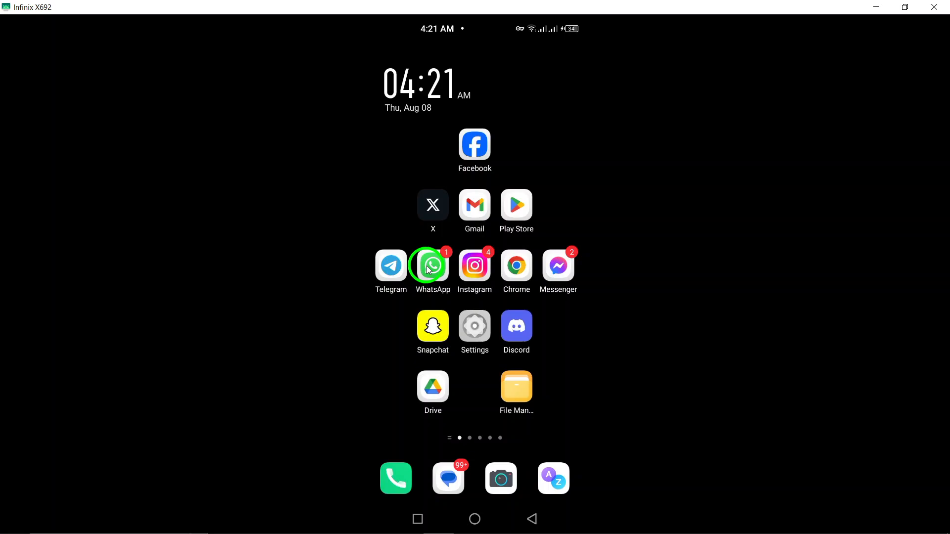
# Step: Launch WhatsApp from the home screen to reach the chats list
pyautogui.click(433, 266)
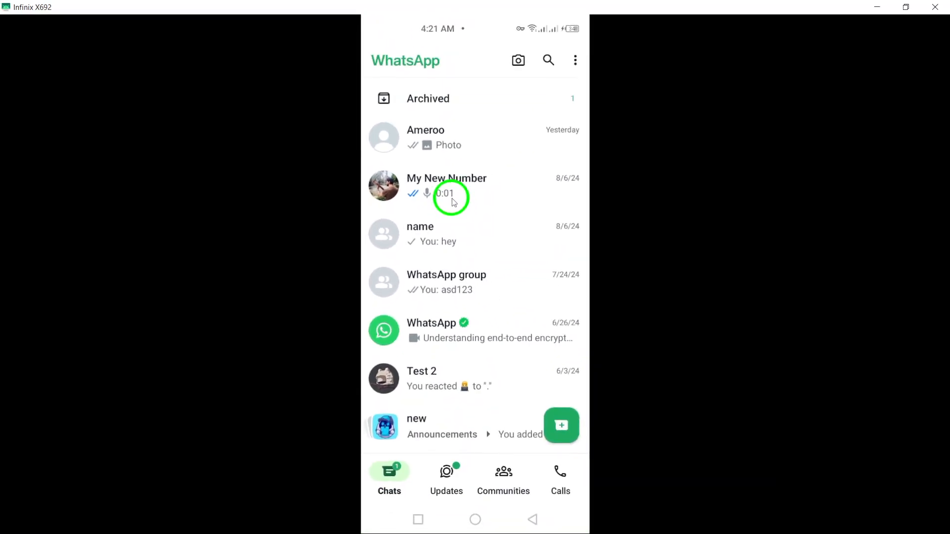
pyautogui.moveTo(461, 139)
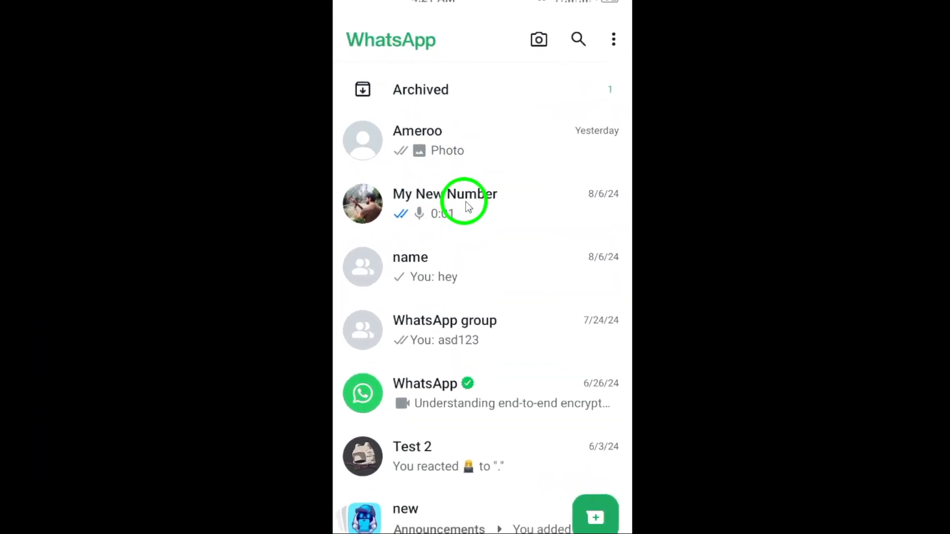
# Step: Open the My New Number chat and scroll down to its newest messages
pyautogui.click(443, 203)
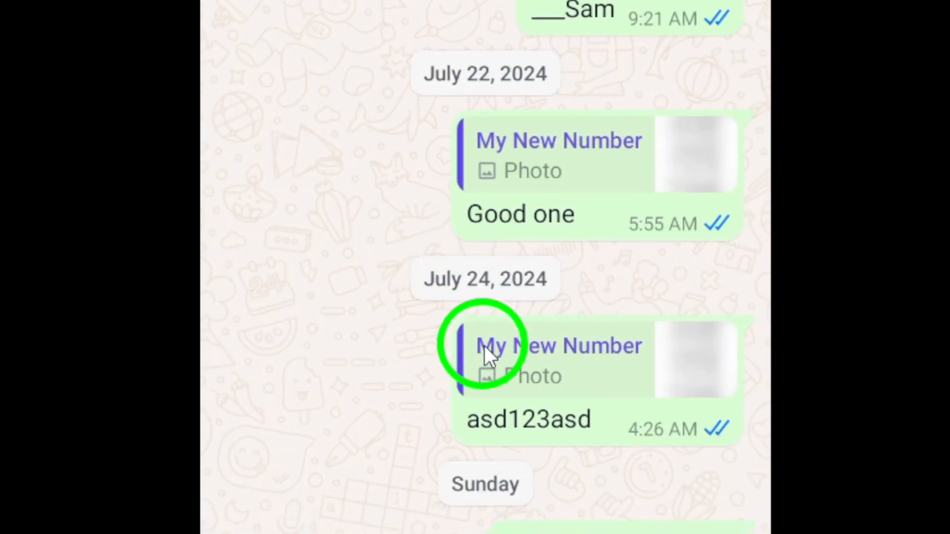
pyautogui.scroll(-3)
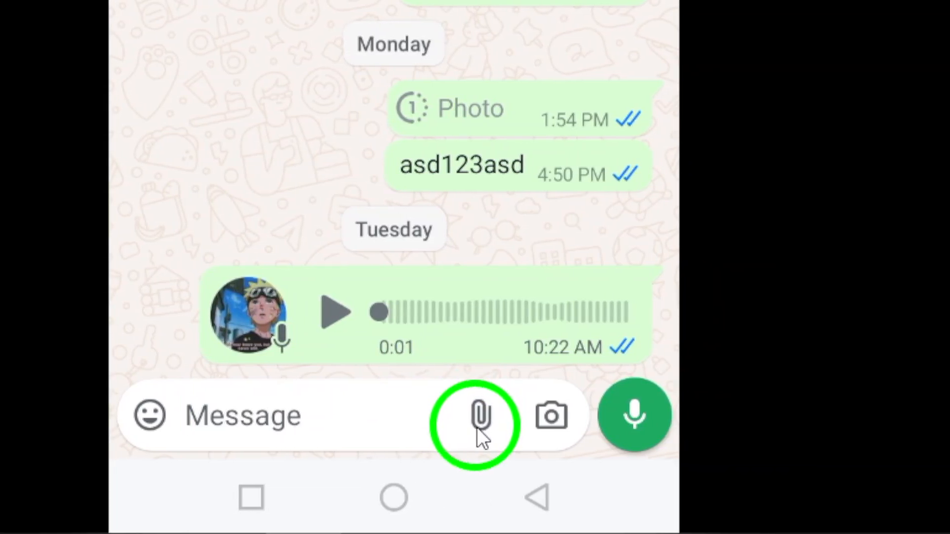
# Step: Open the attachment menu in the My New Number chat
pyautogui.click(478, 423)
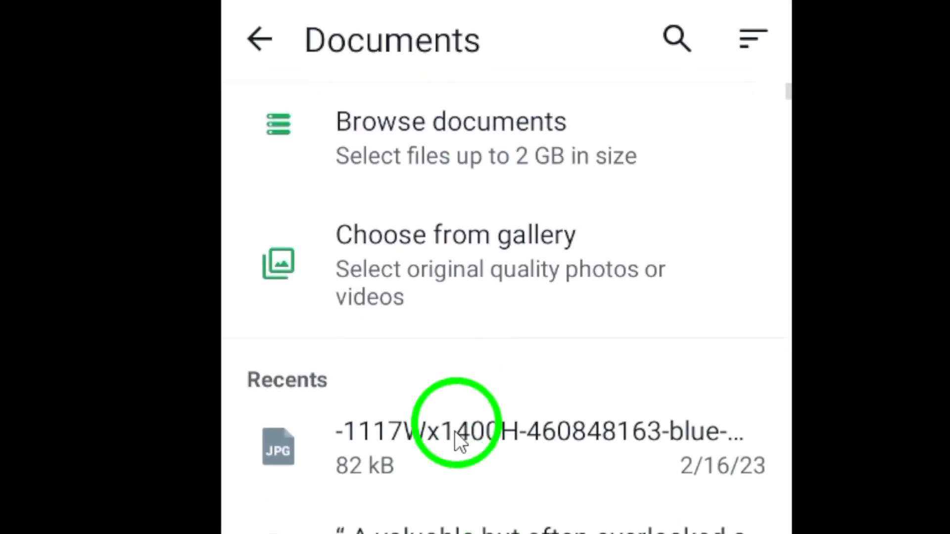
# Step: Select the first JPG under Recents in the Documents picker
pyautogui.click(455, 445)
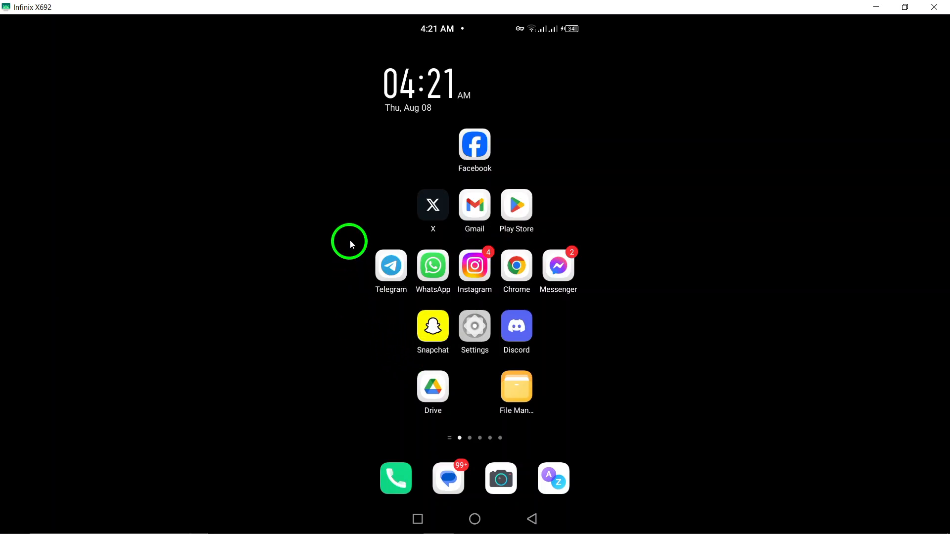
pyautogui.moveTo(364, 178)
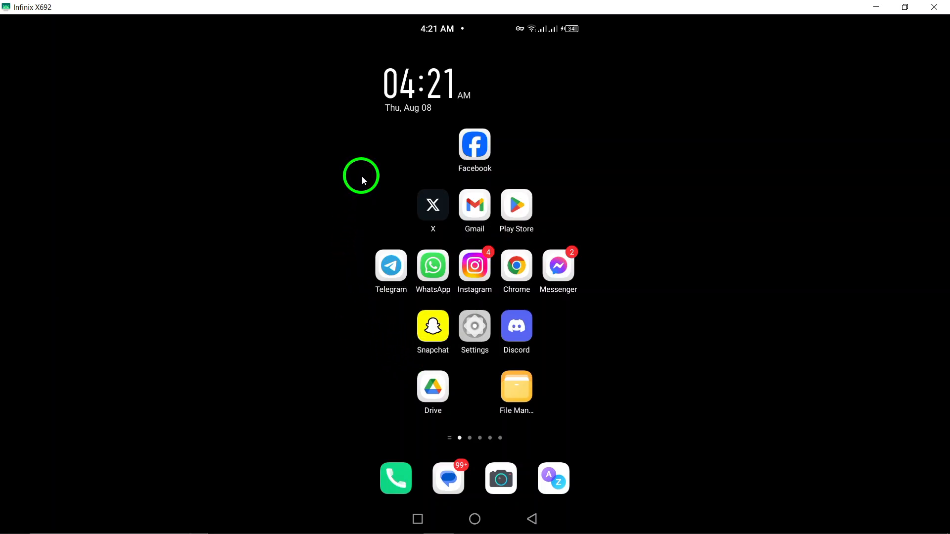